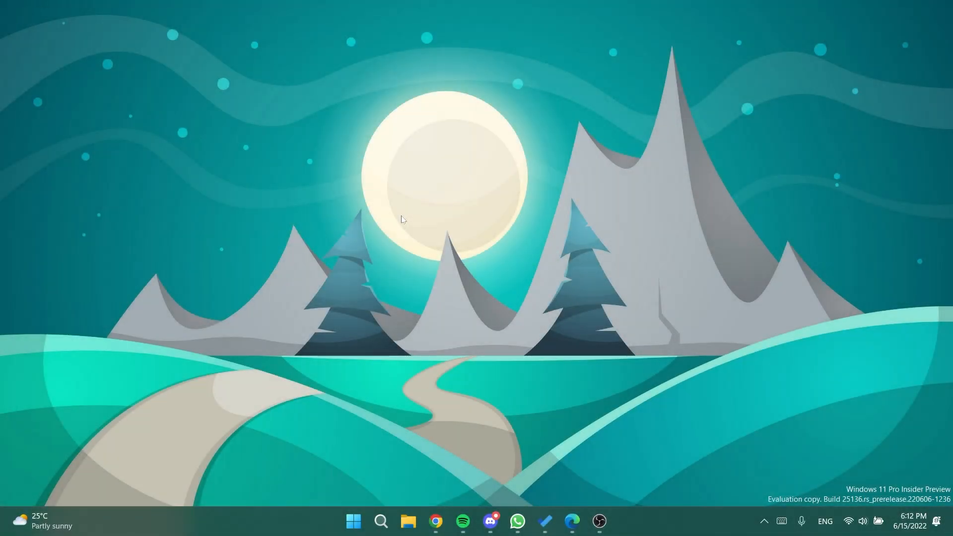
{"action": "mouse_move", "coordinate": [173, 531]}
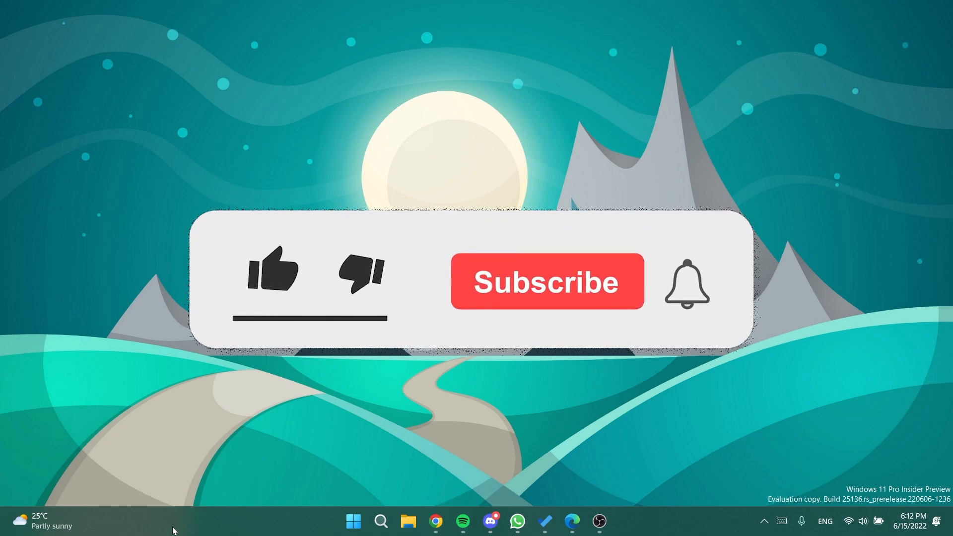
Download ViVeTool-v0.2.1.zip from the ViVe GitHub releases page in the browser
{"action": "left_click", "coordinate": [271, 272]}
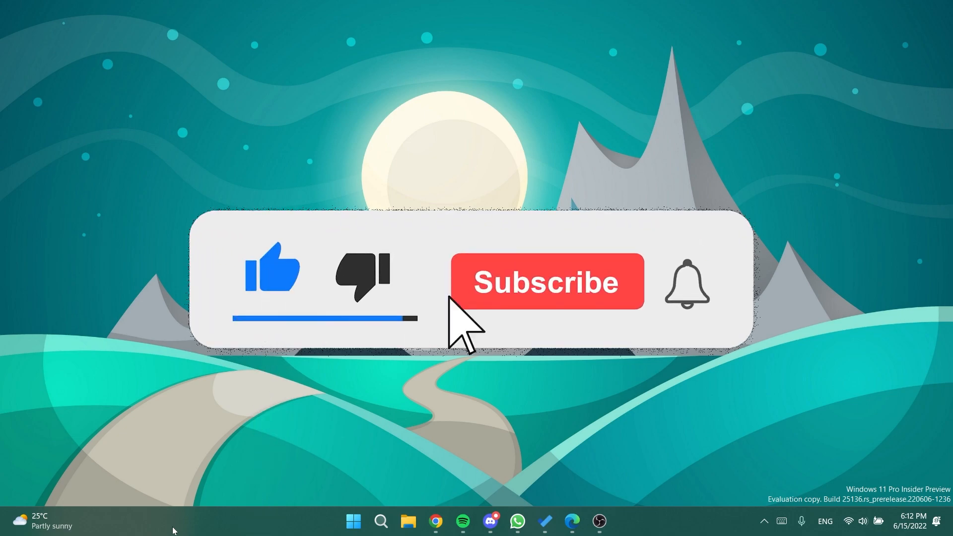
{"action": "left_click", "coordinate": [546, 281]}
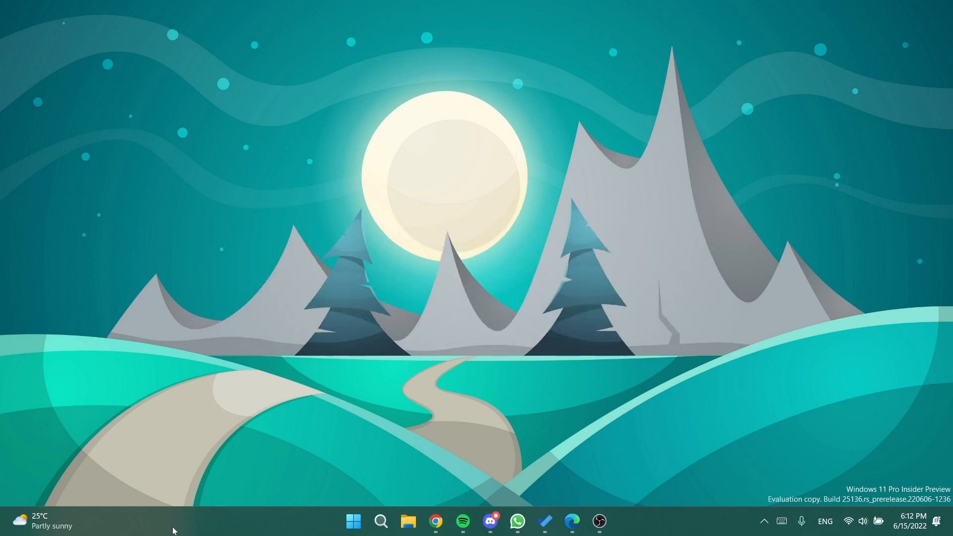
{"action": "mouse_move", "coordinate": [457, 393]}
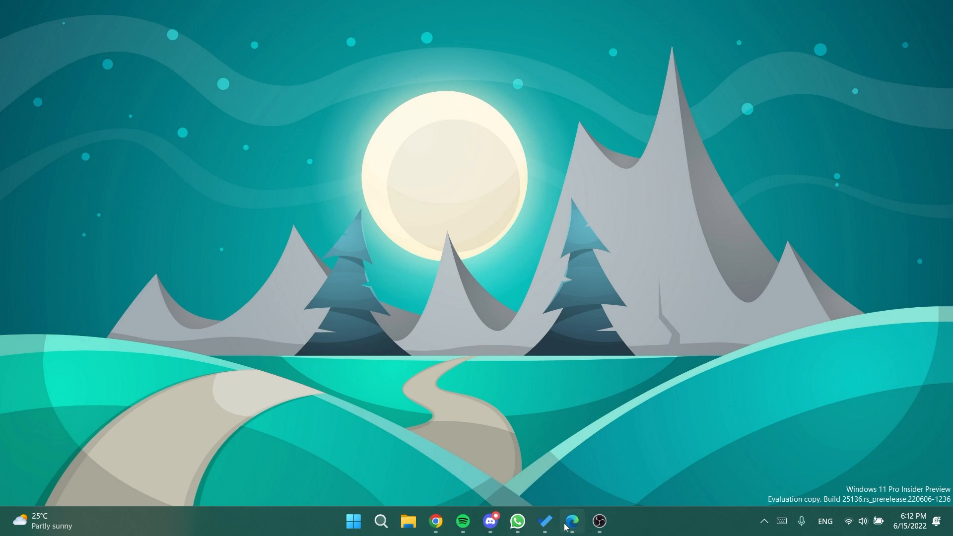
{"action": "left_click", "coordinate": [572, 521]}
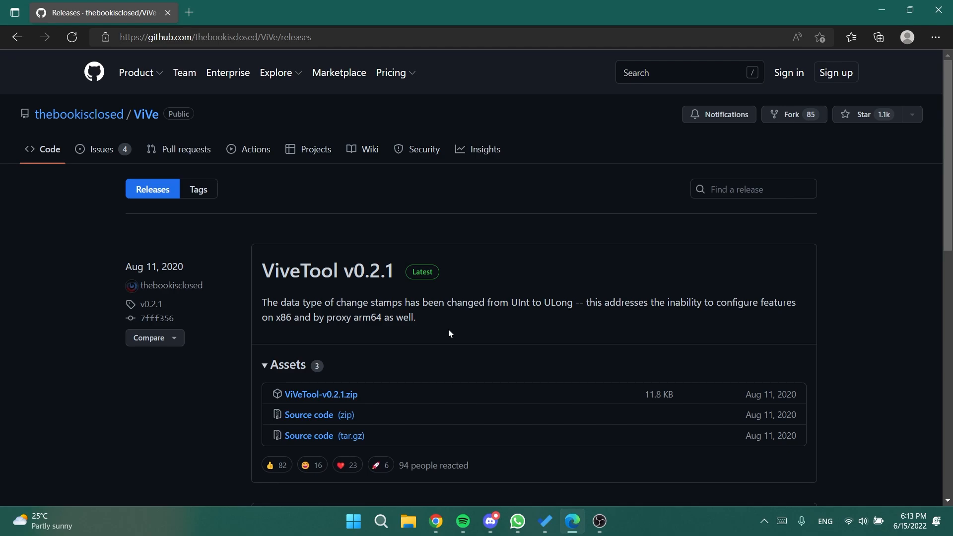
{"action": "mouse_move", "coordinate": [453, 324]}
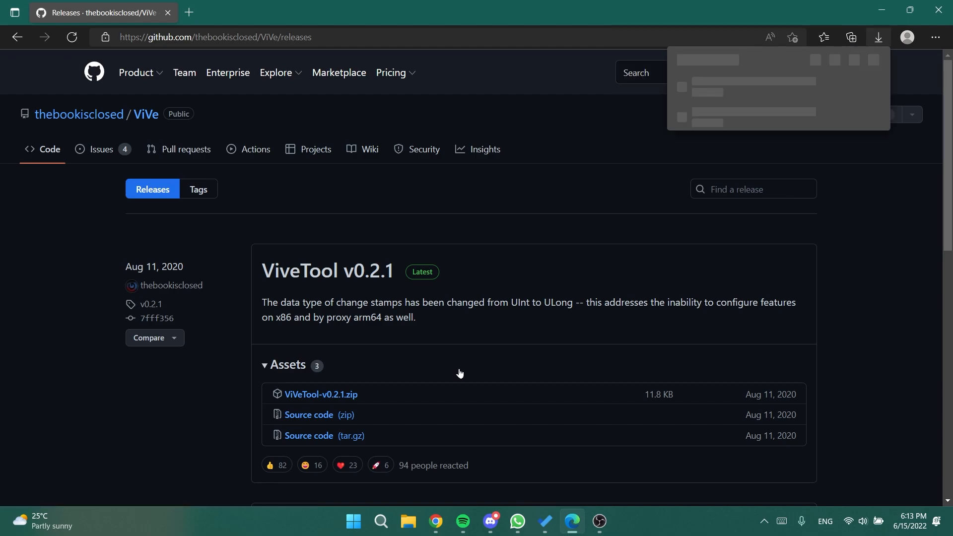
In Downloads, start Extract All on the newest ViVeTool archive
{"action": "left_click", "coordinate": [407, 521]}
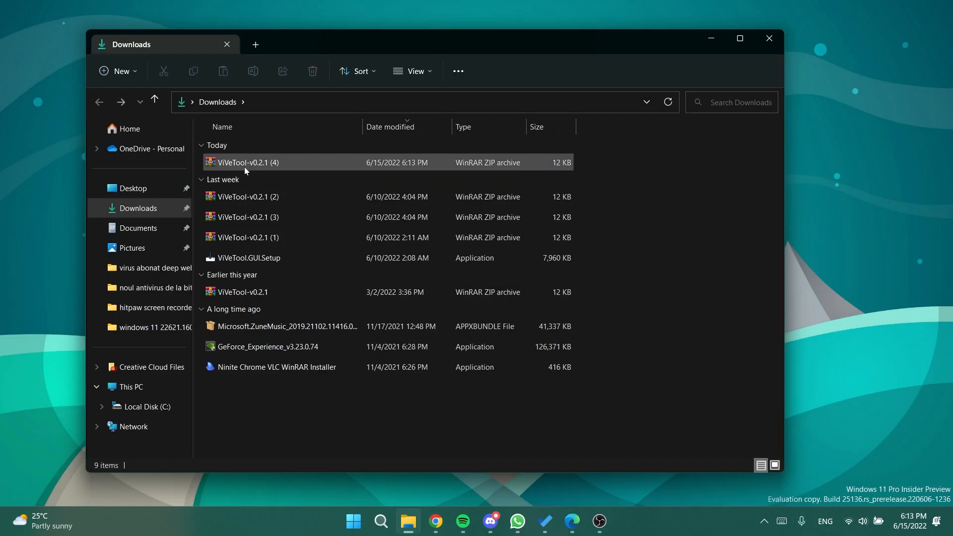
{"action": "right_click", "coordinate": [245, 162]}
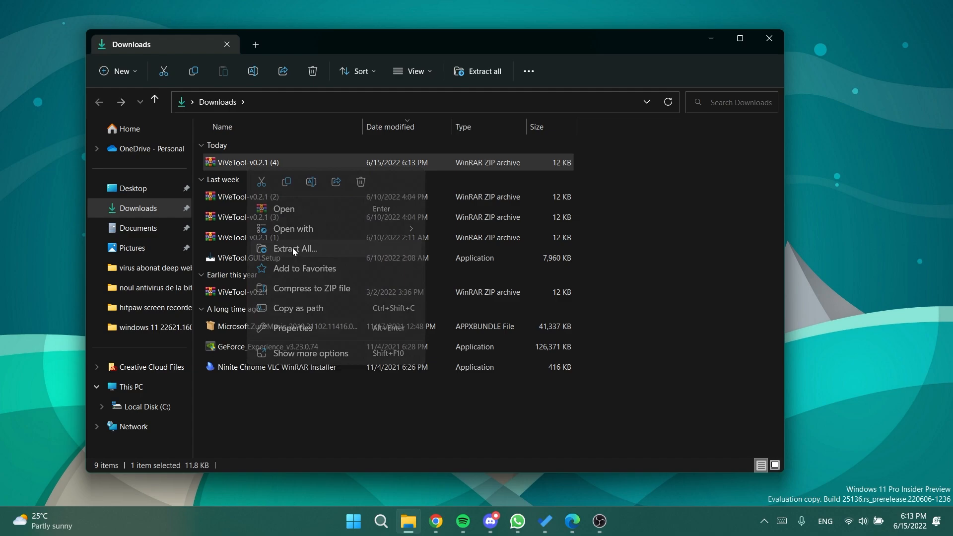
{"action": "left_click", "coordinate": [294, 248]}
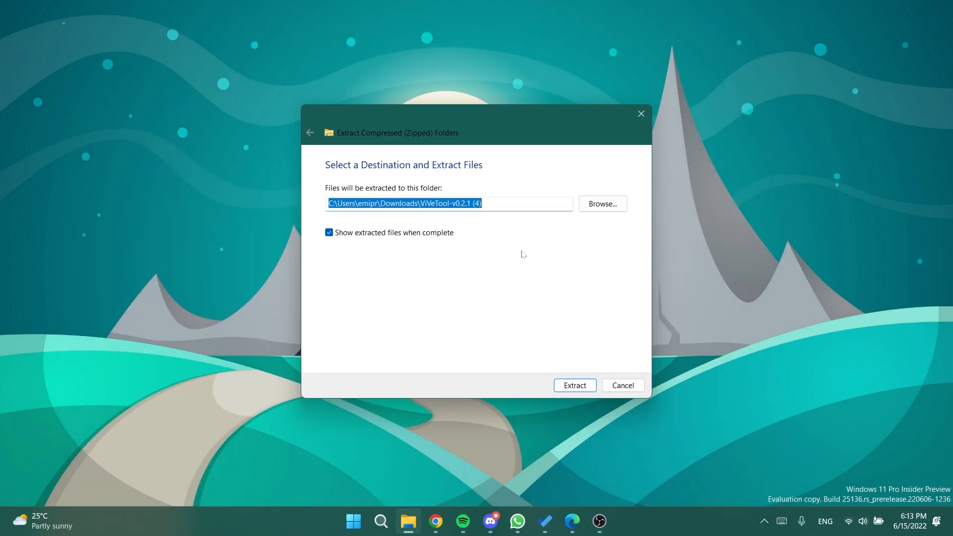
Browse to C:\Windows\System32 as the destination and extract the ViVeTool files there
{"action": "left_click", "coordinate": [601, 204]}
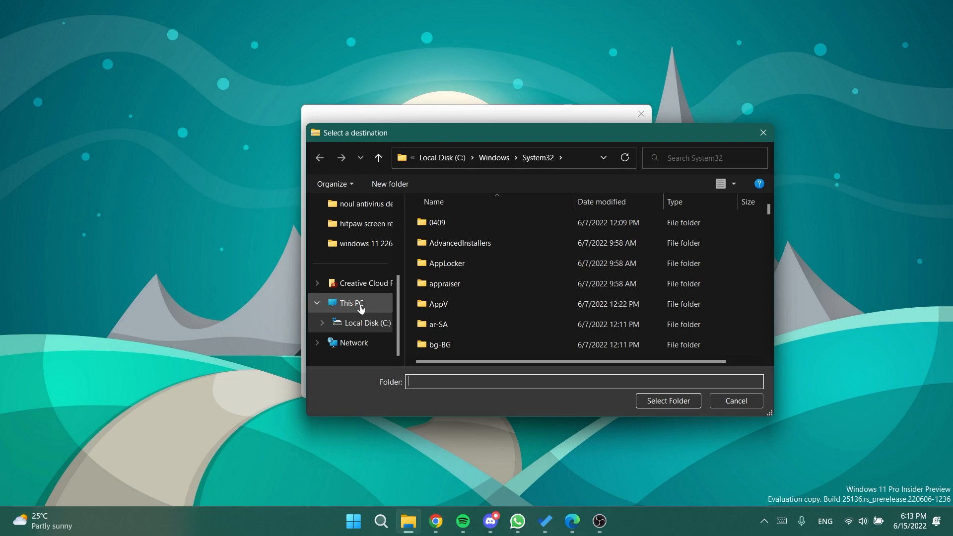
{"action": "left_click", "coordinate": [369, 323]}
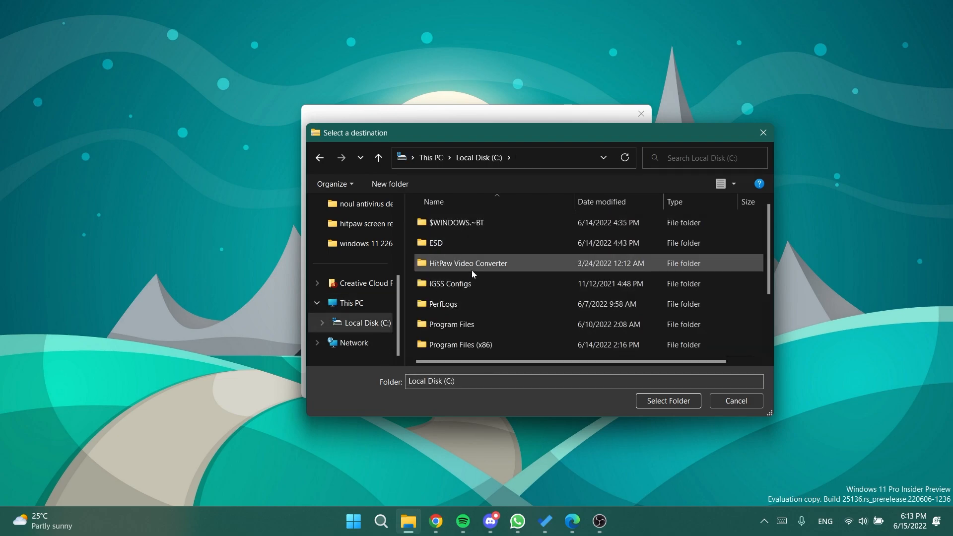
{"action": "double_click", "coordinate": [468, 263]}
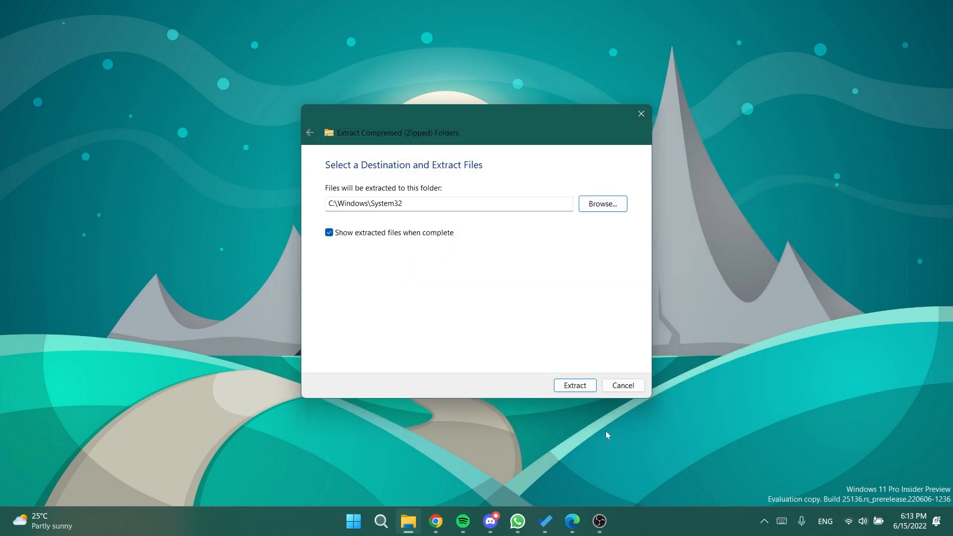
{"action": "left_click", "coordinate": [573, 385]}
{"action": "type", "text": "cmd"}
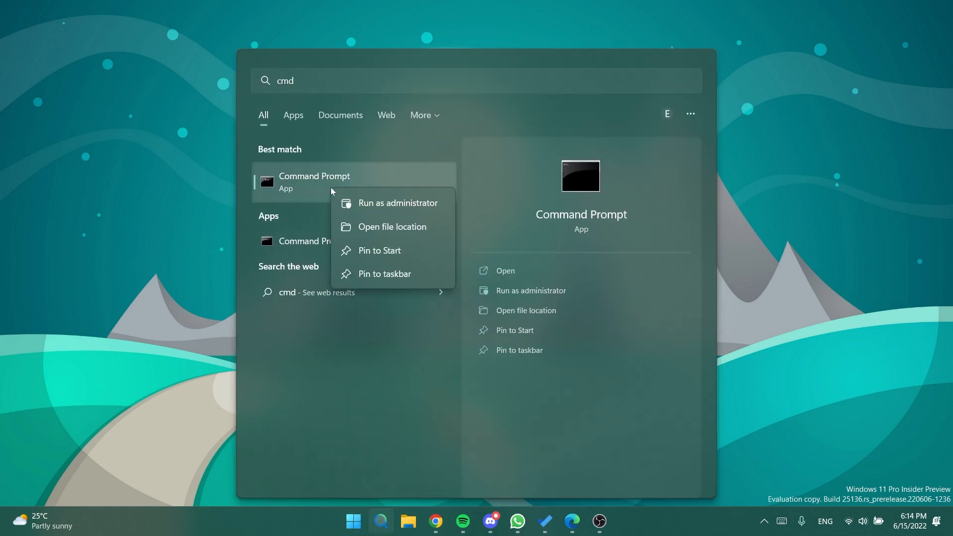
Launch Command Prompt from the cmd search result with Run as administrator
{"action": "left_click", "coordinate": [400, 203]}
{"action": "type", "text": "vivetool addconfig 37010913 2"}
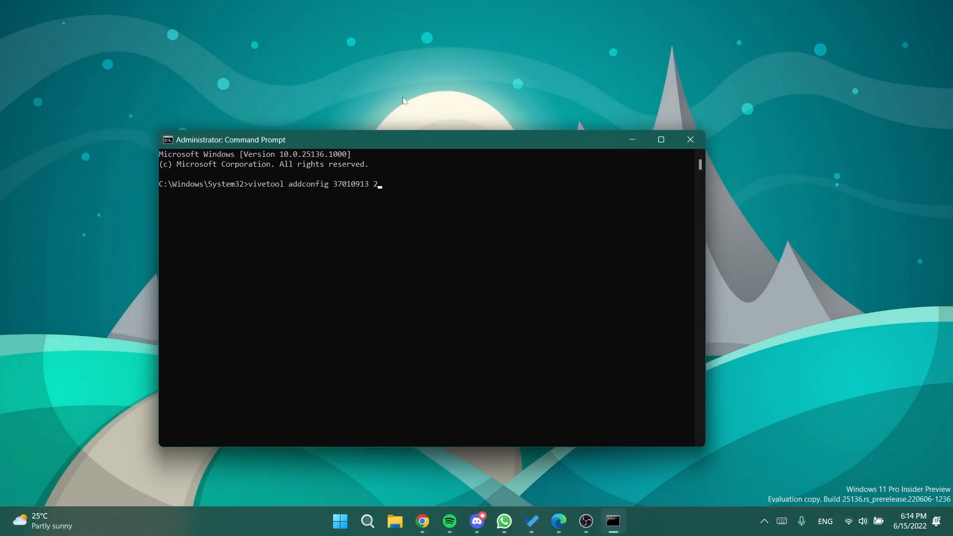
{"action": "mouse_move", "coordinate": [304, 197]}
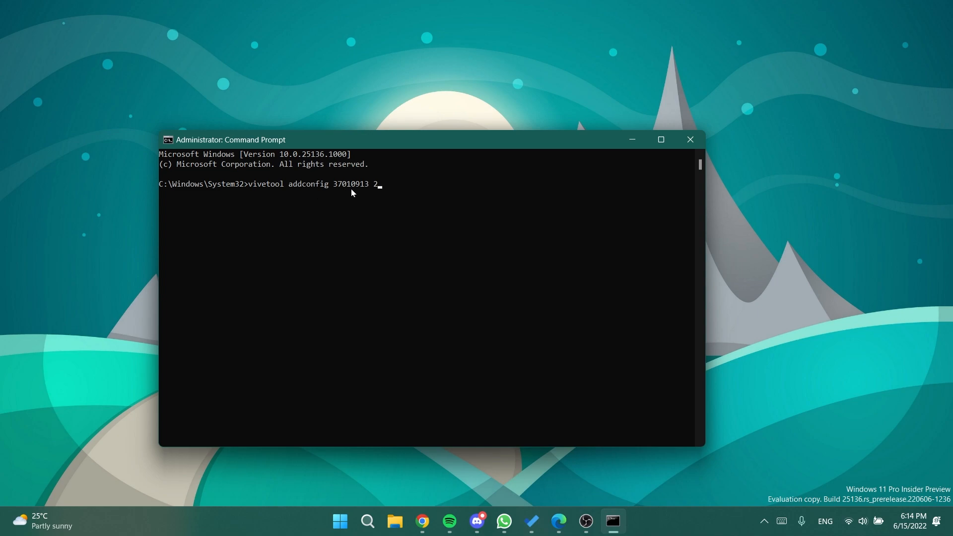
{"action": "mouse_move", "coordinate": [389, 244]}
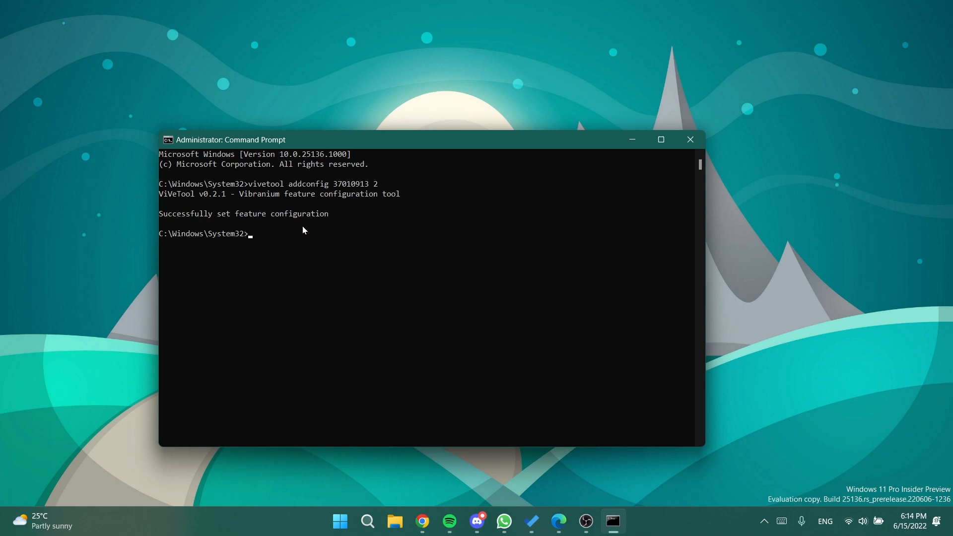
Run vivetool addconfig 37010913 2, confirmed as successfully set
{"action": "left_click", "coordinate": [690, 139]}
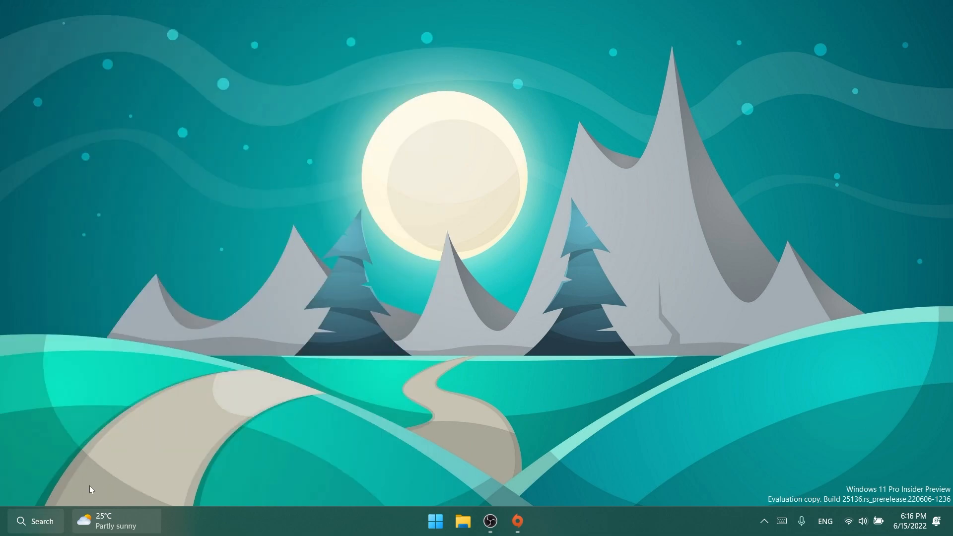
Use the restarted taskbar, which now shows the new search box
{"action": "left_click", "coordinate": [36, 521]}
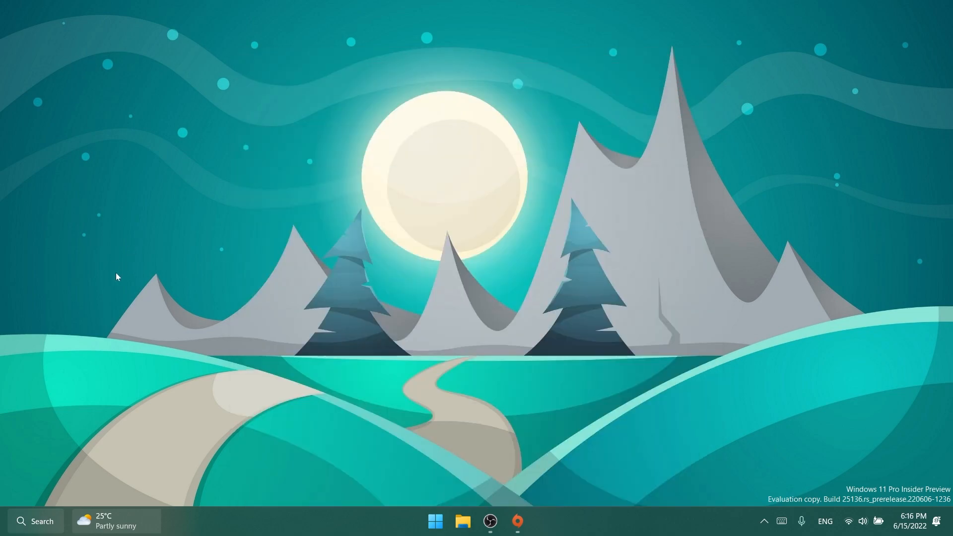
{"action": "mouse_move", "coordinate": [48, 521]}
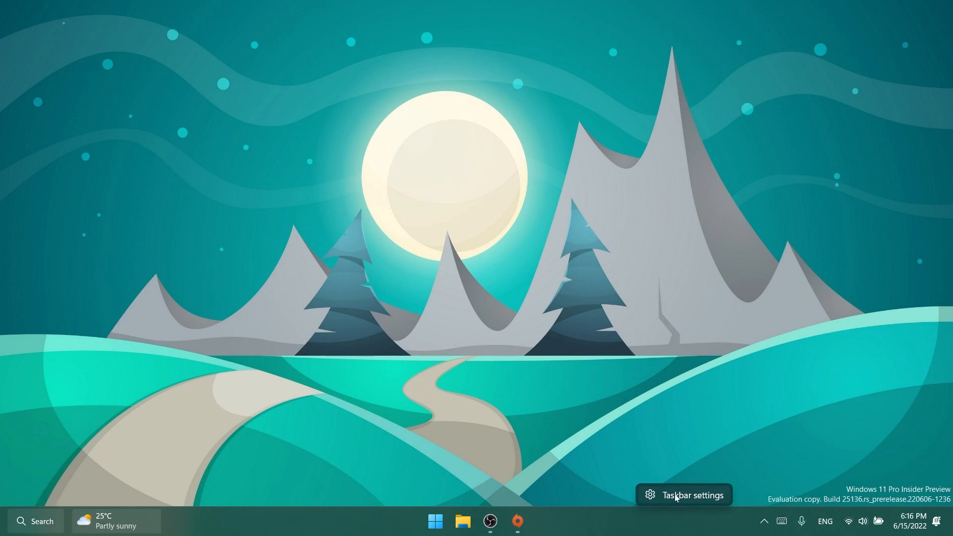
Set Taskbar alignment to Left, return it to Center, and close Settings
{"action": "left_click", "coordinate": [684, 494]}
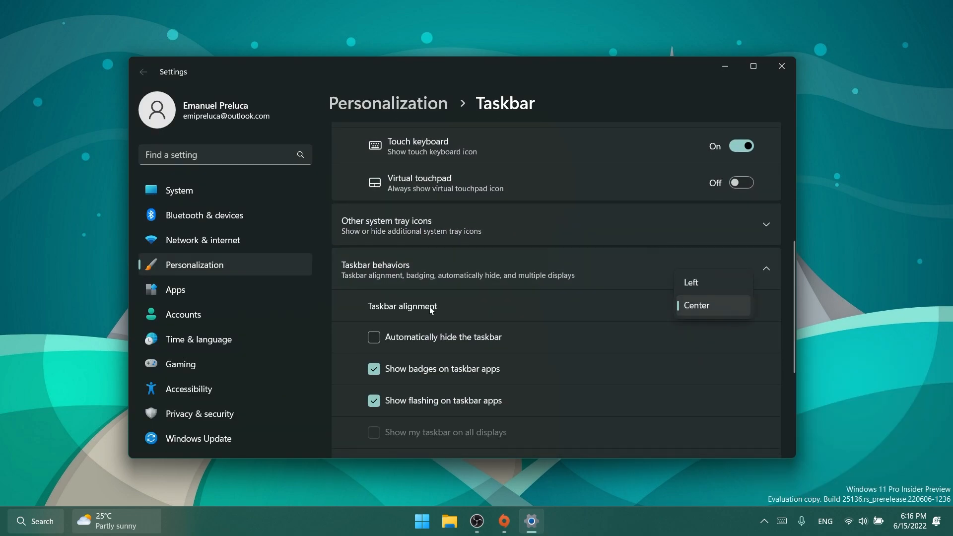
{"action": "left_click", "coordinate": [691, 282]}
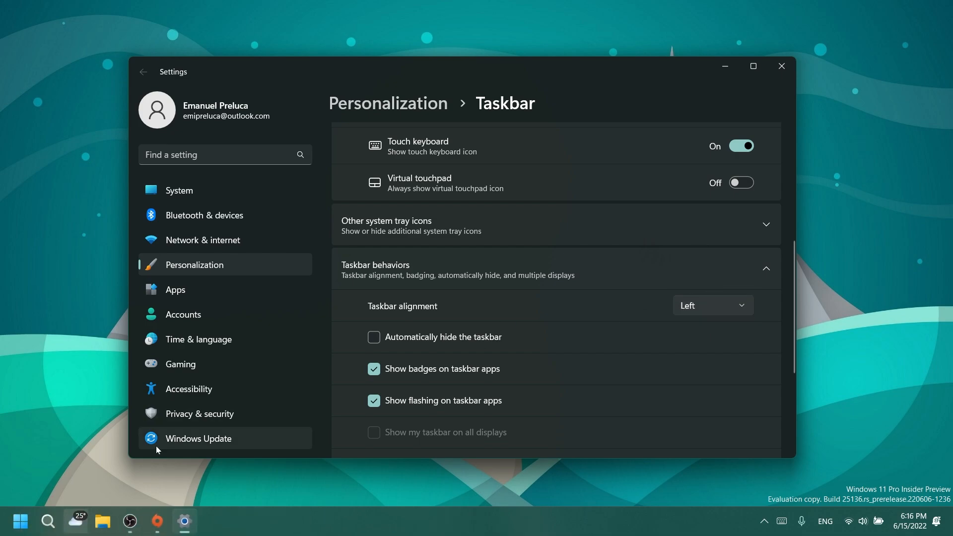
{"action": "left_click", "coordinate": [47, 521]}
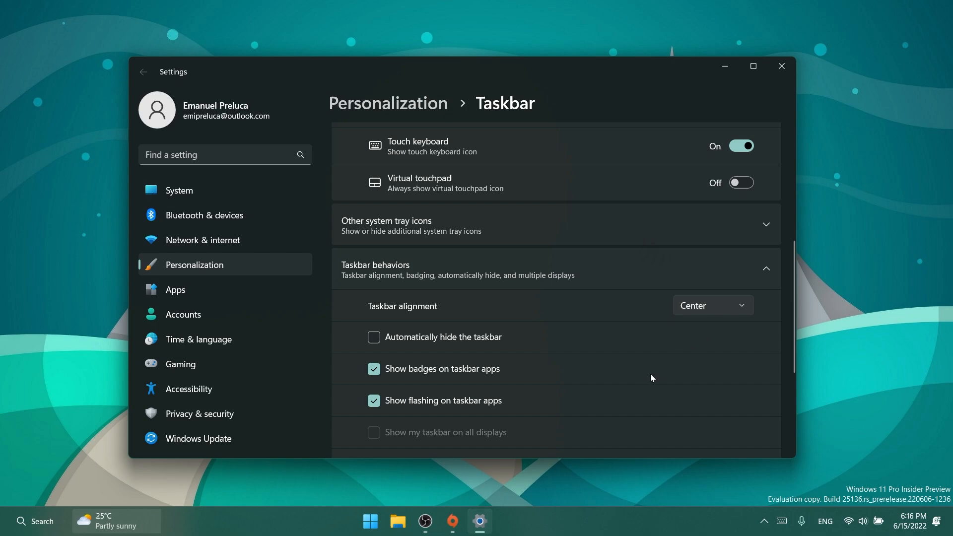
{"action": "left_click", "coordinate": [782, 65]}
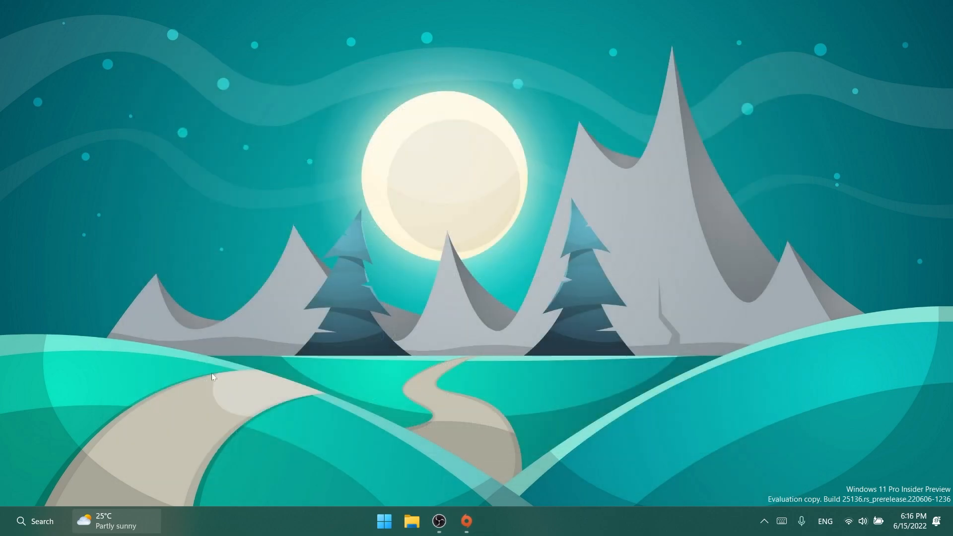
{"action": "mouse_move", "coordinate": [101, 461]}
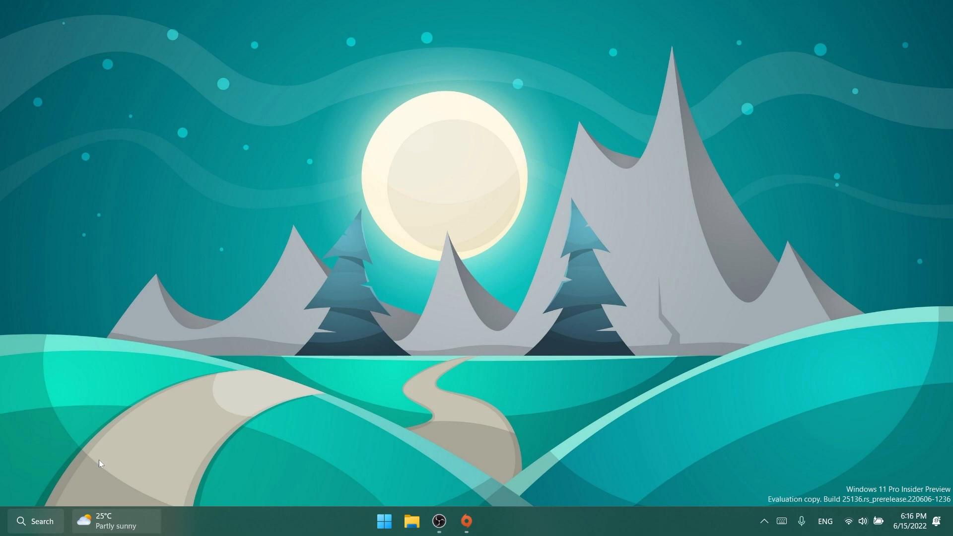
{"action": "mouse_move", "coordinate": [207, 445]}
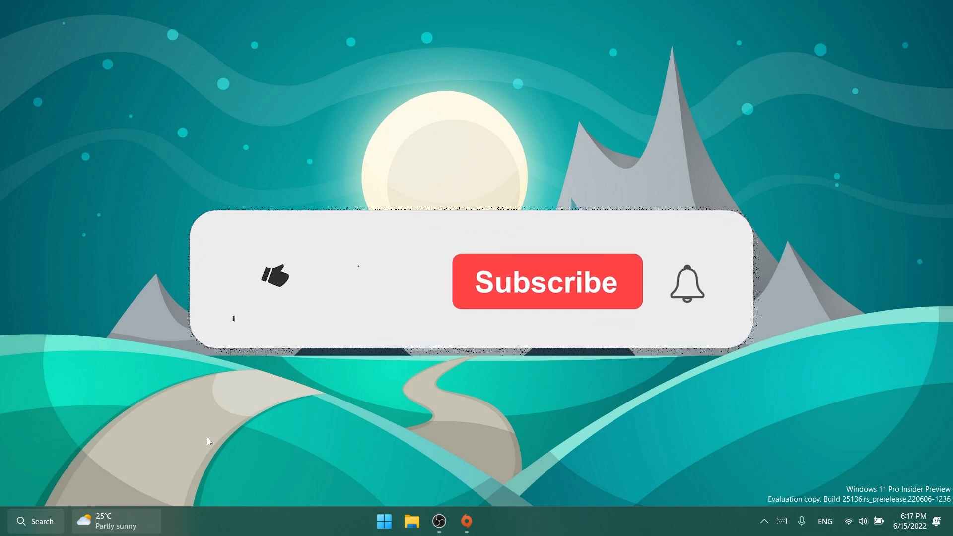
{"action": "left_click", "coordinate": [273, 277]}
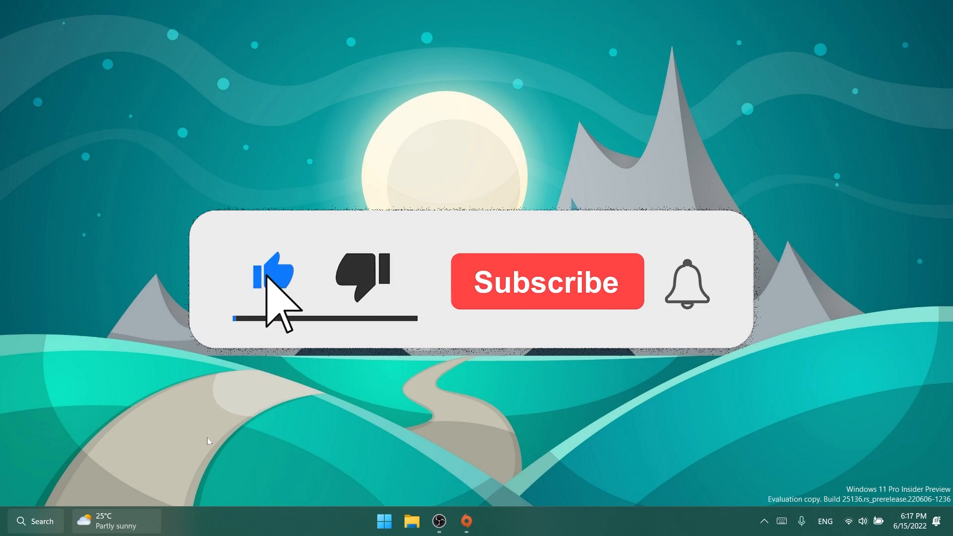
{"action": "left_click", "coordinate": [546, 281]}
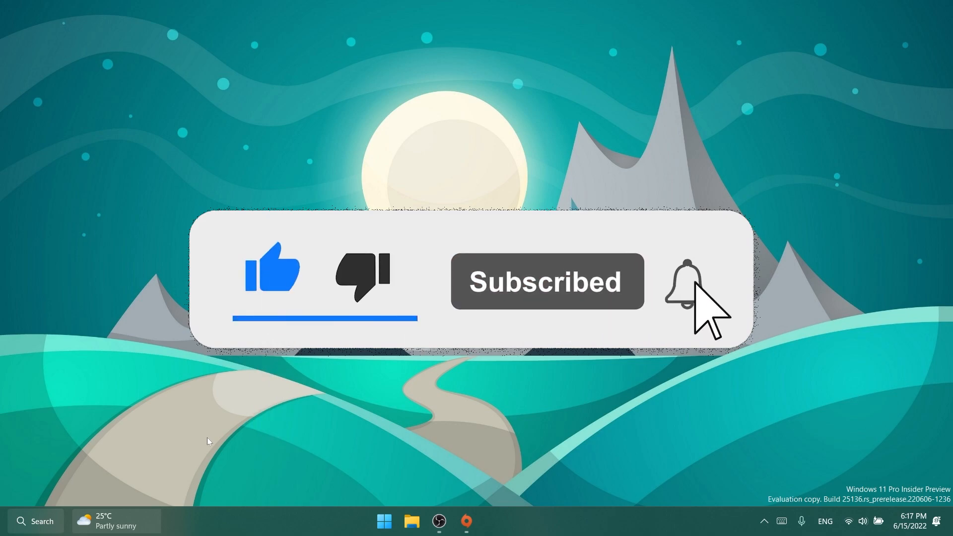